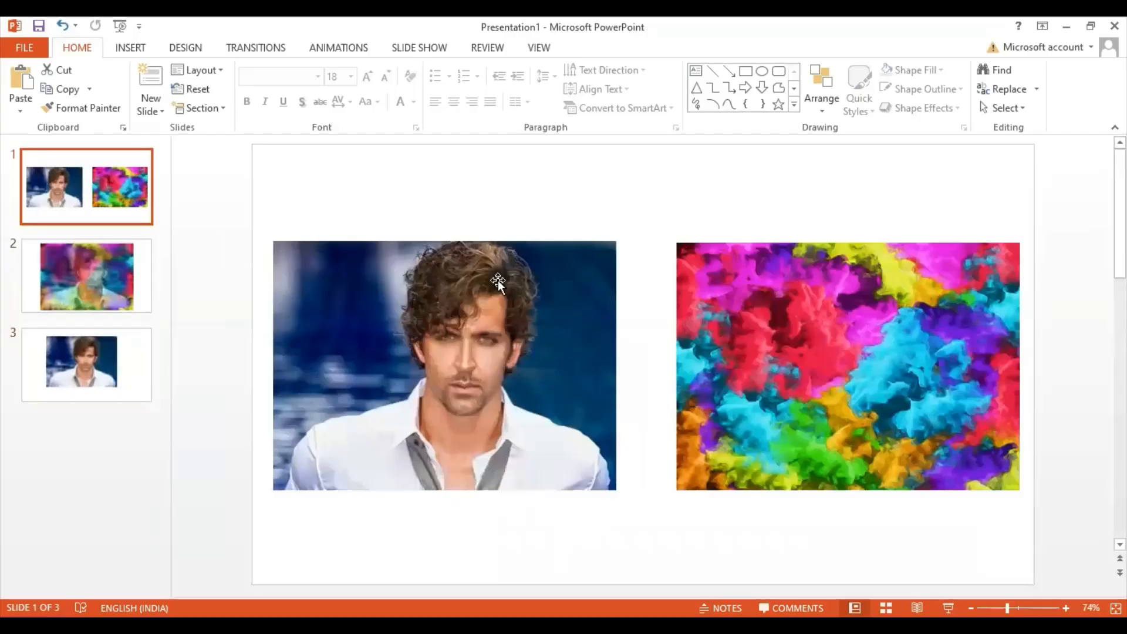
{"action": "mouse_move", "coordinate": [96, 287]}
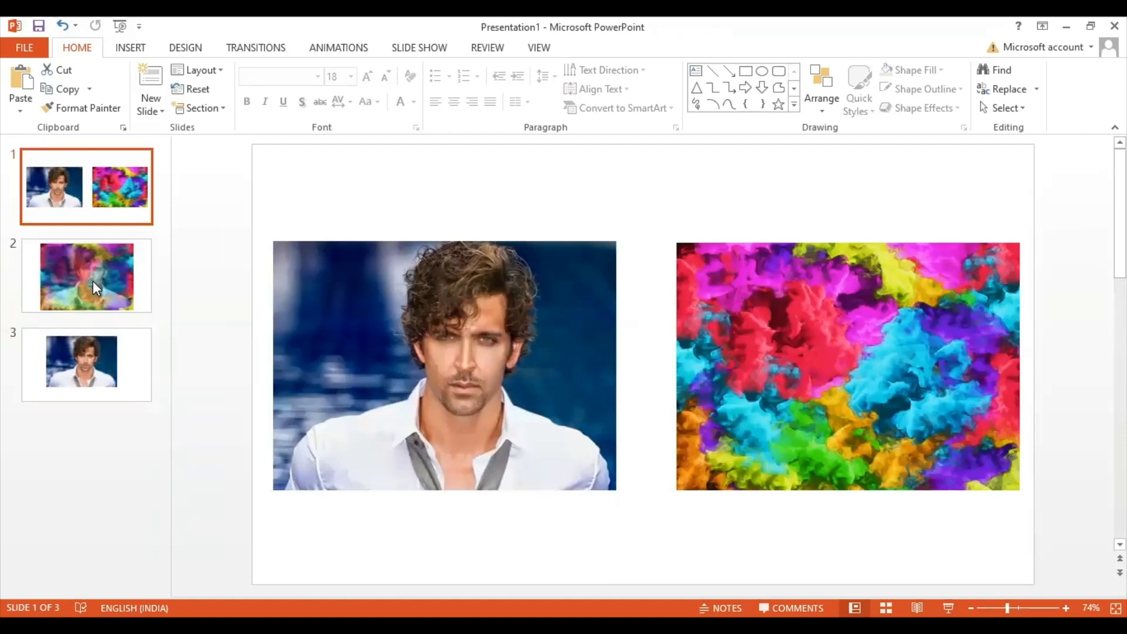
View the blended portrait example on slide 2, then go to the plain portrait on slide 3
{"action": "left_click", "coordinate": [86, 275]}
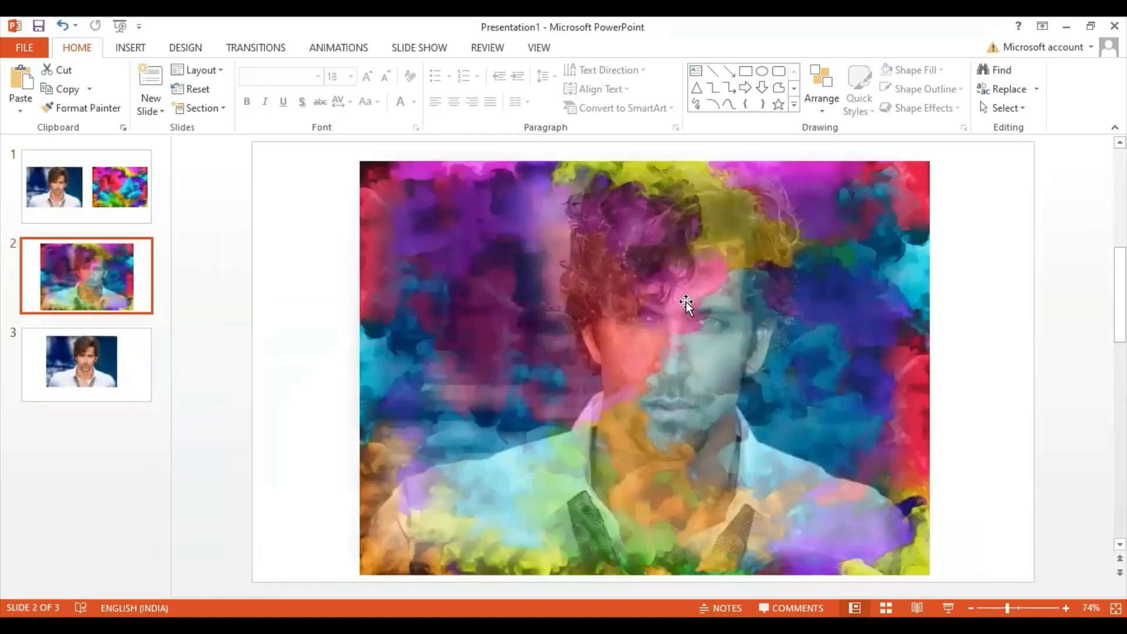
{"action": "left_click", "coordinate": [684, 301]}
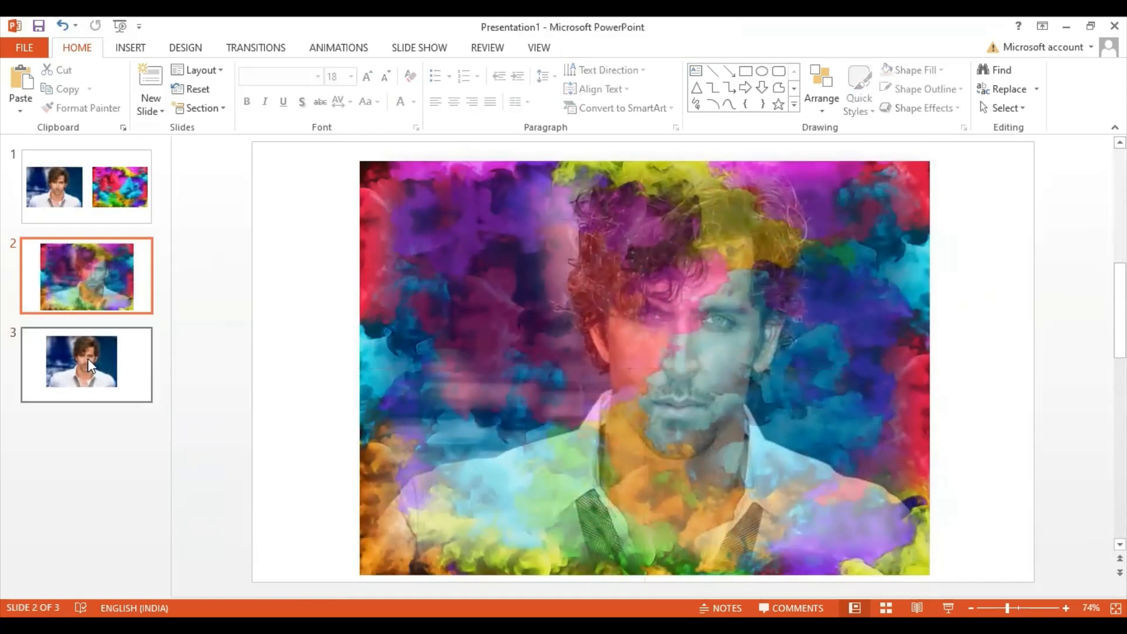
{"action": "left_click", "coordinate": [81, 362]}
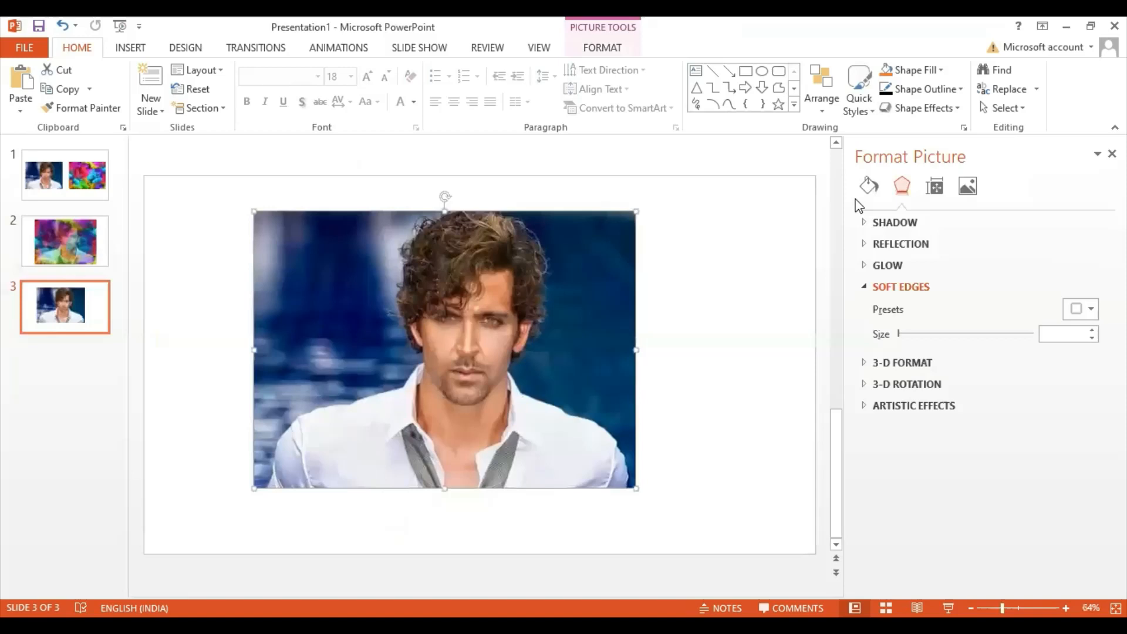
Close the example and open the deck with the portrait and paint image
{"action": "left_click", "coordinate": [868, 186]}
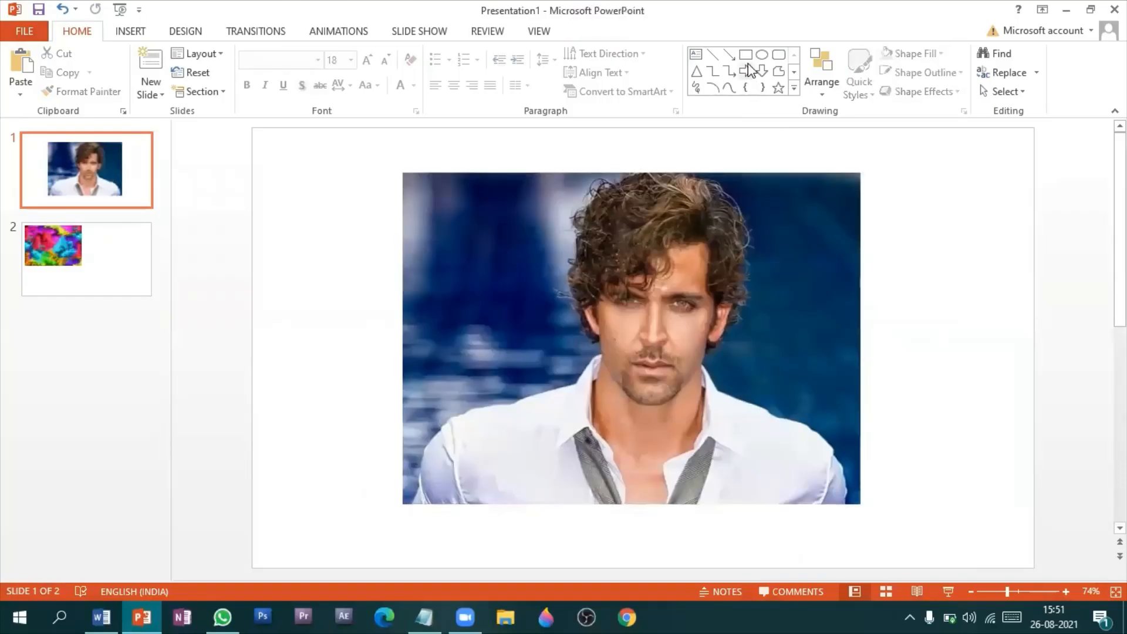
Draw a rectangle over the portrait, send it behind, and cut the photo
{"action": "left_click", "coordinate": [745, 54]}
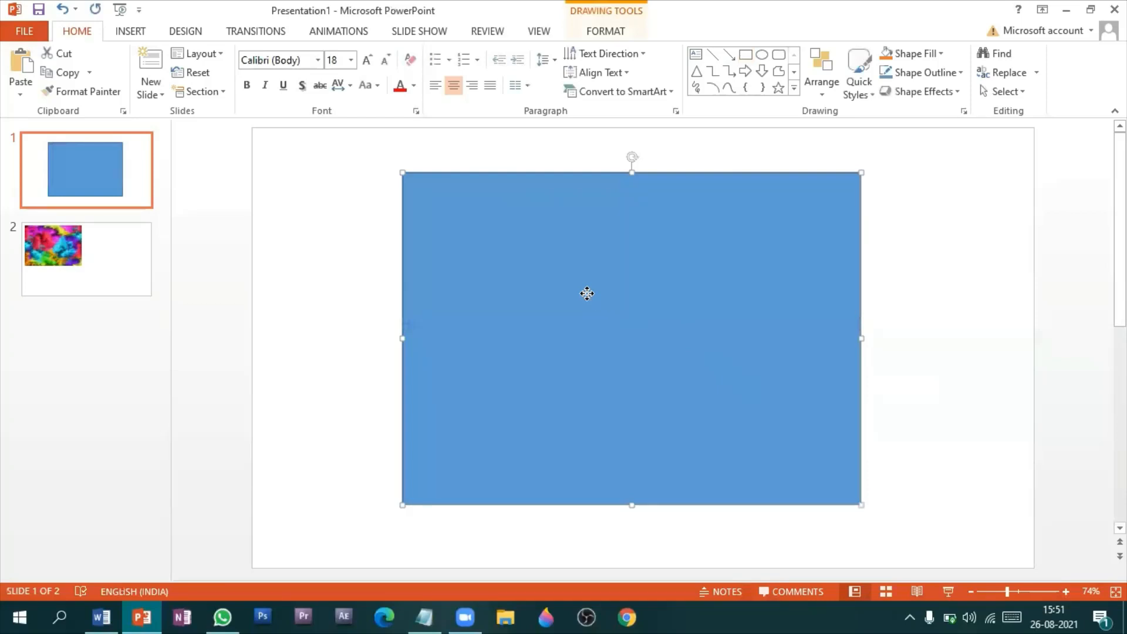
{"action": "right_click", "coordinate": [586, 294]}
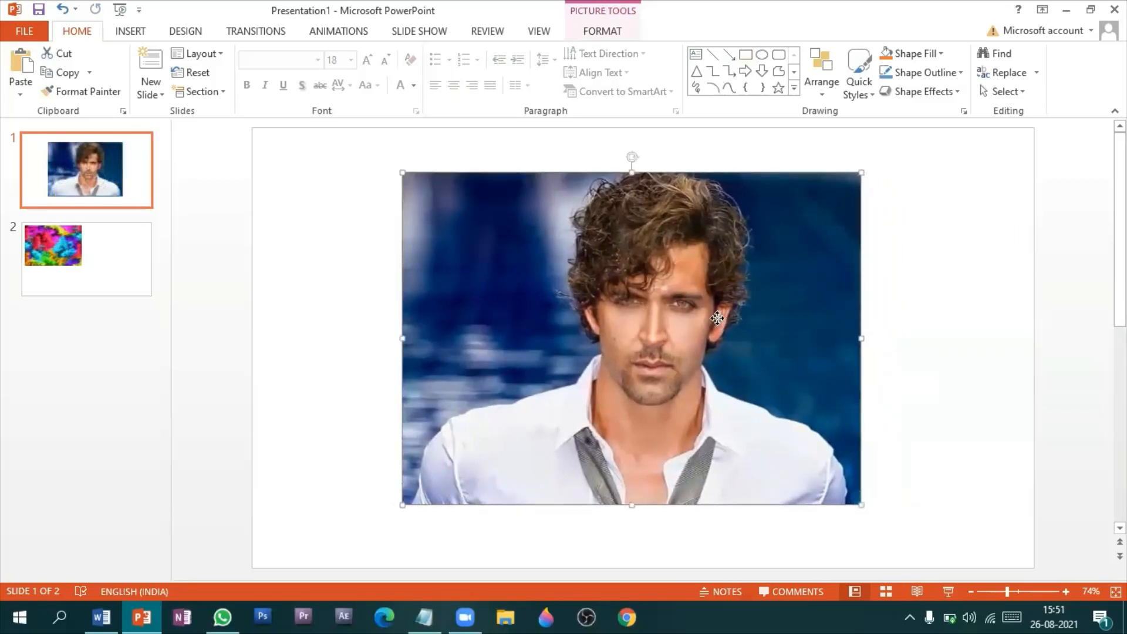
{"action": "mouse_move", "coordinate": [724, 324]}
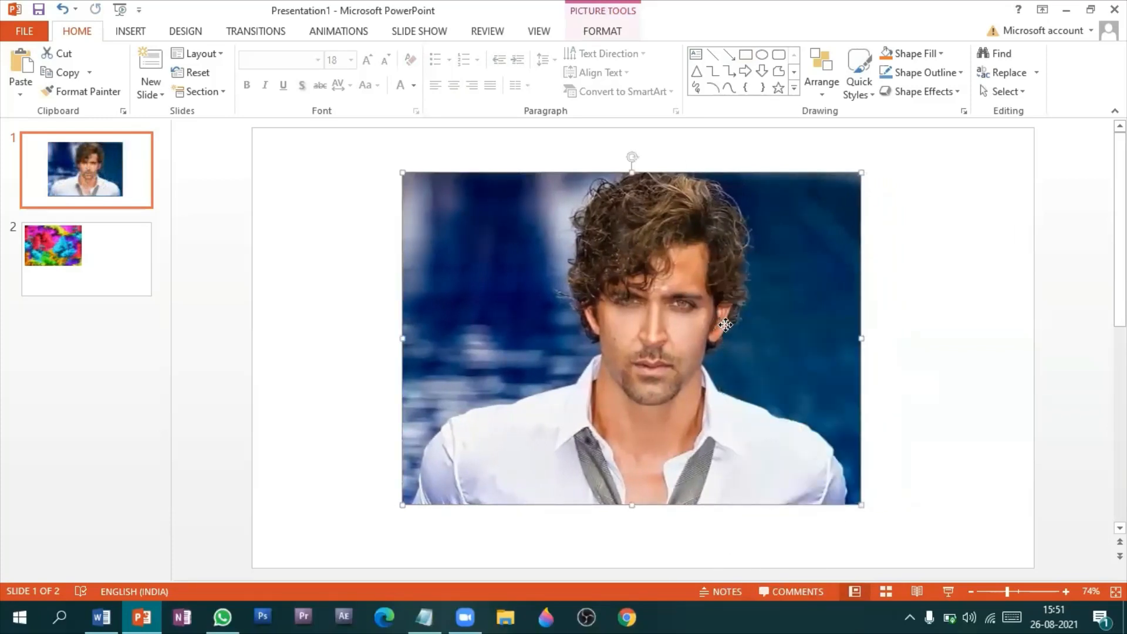
{"action": "right_click", "coordinate": [724, 324]}
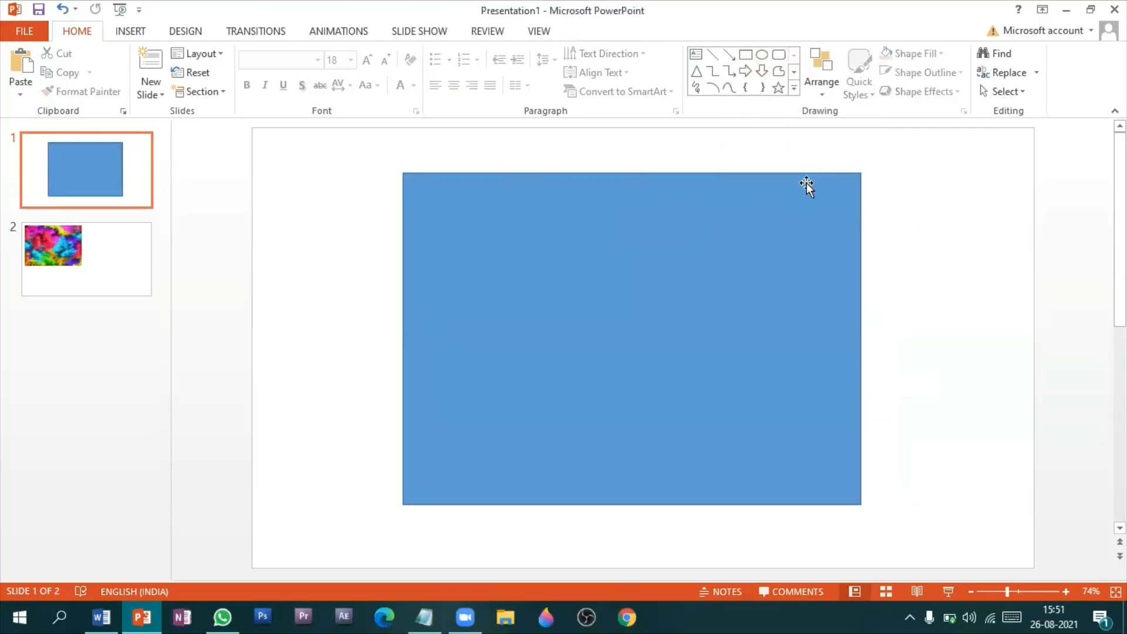
{"action": "mouse_move", "coordinate": [550, 278]}
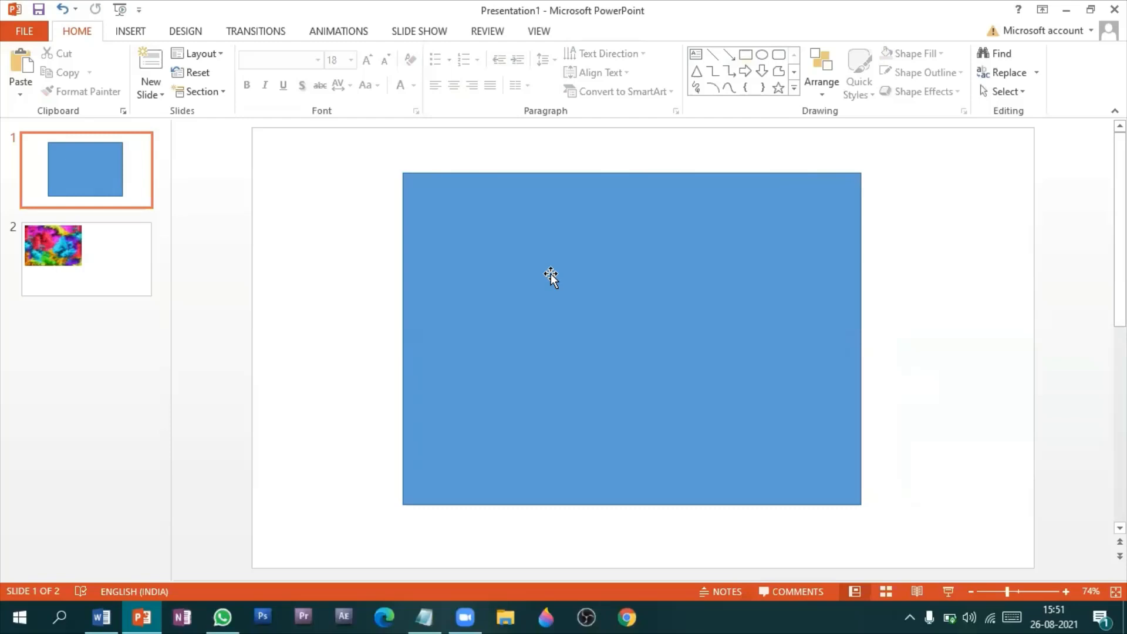
{"action": "mouse_move", "coordinate": [613, 259]}
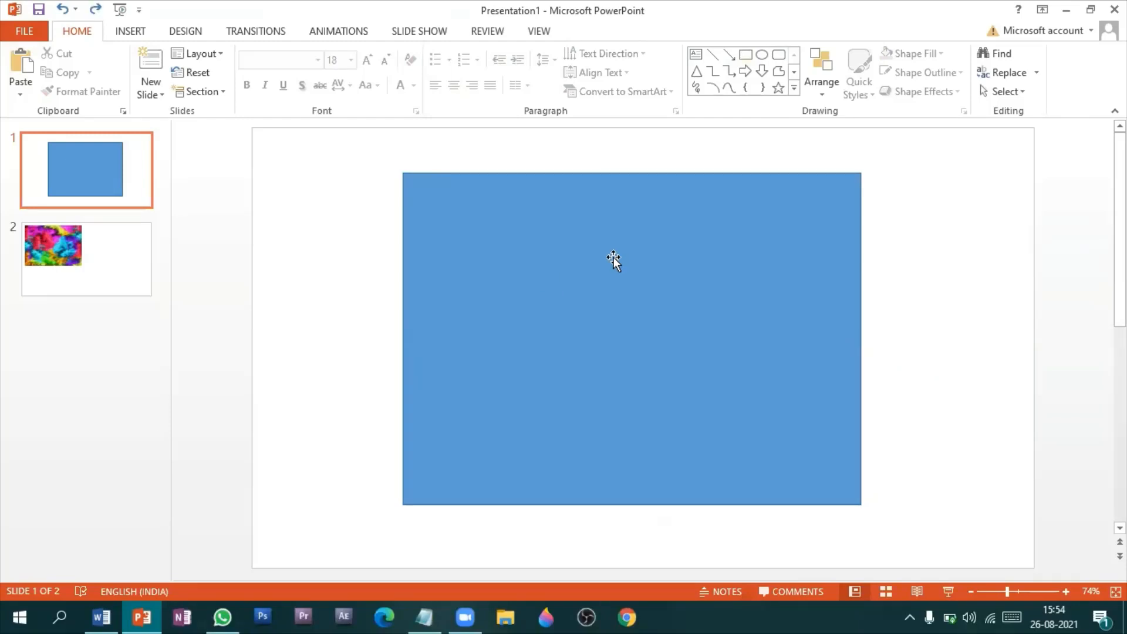
Switch the rectangle's fill in Format Shape to picture or texture fill
{"action": "right_click", "coordinate": [613, 258]}
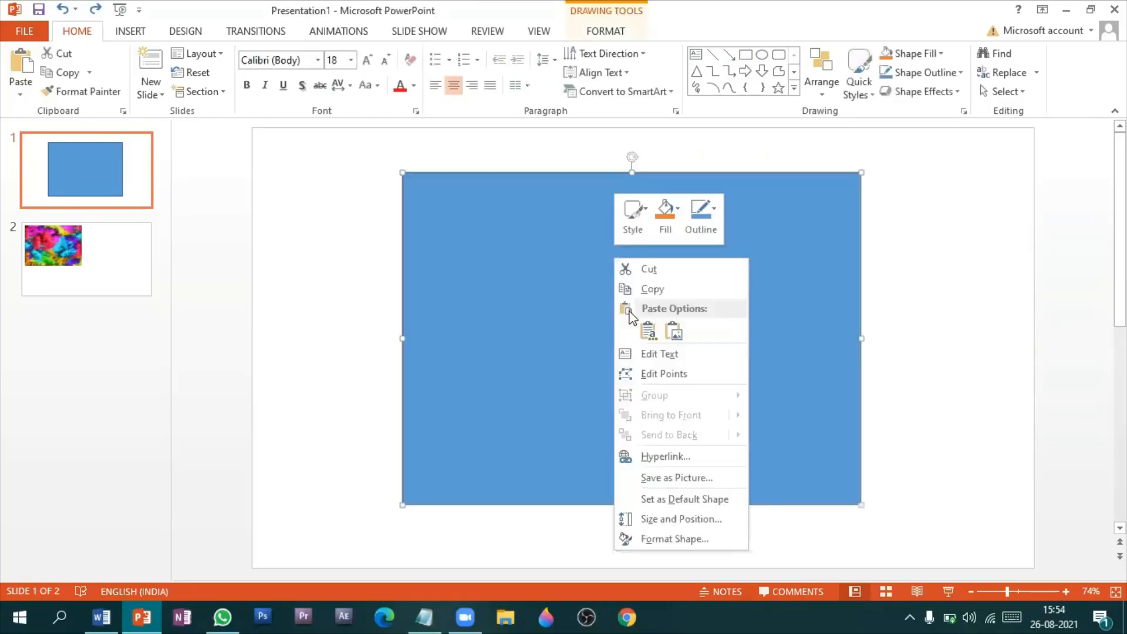
{"action": "mouse_move", "coordinate": [669, 519]}
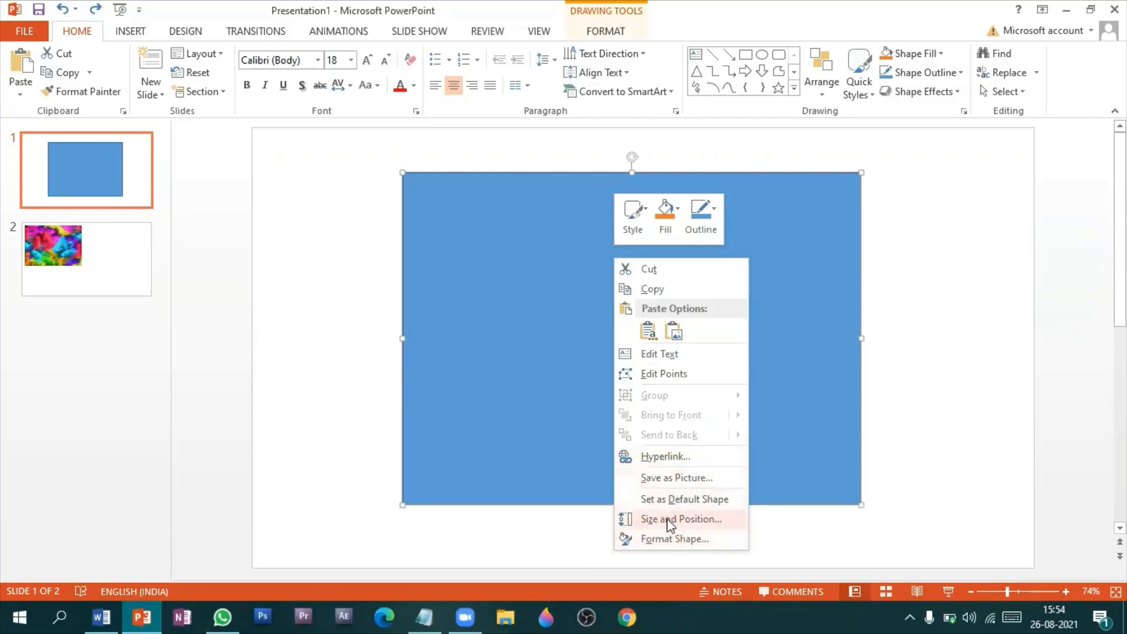
{"action": "left_click", "coordinate": [674, 539]}
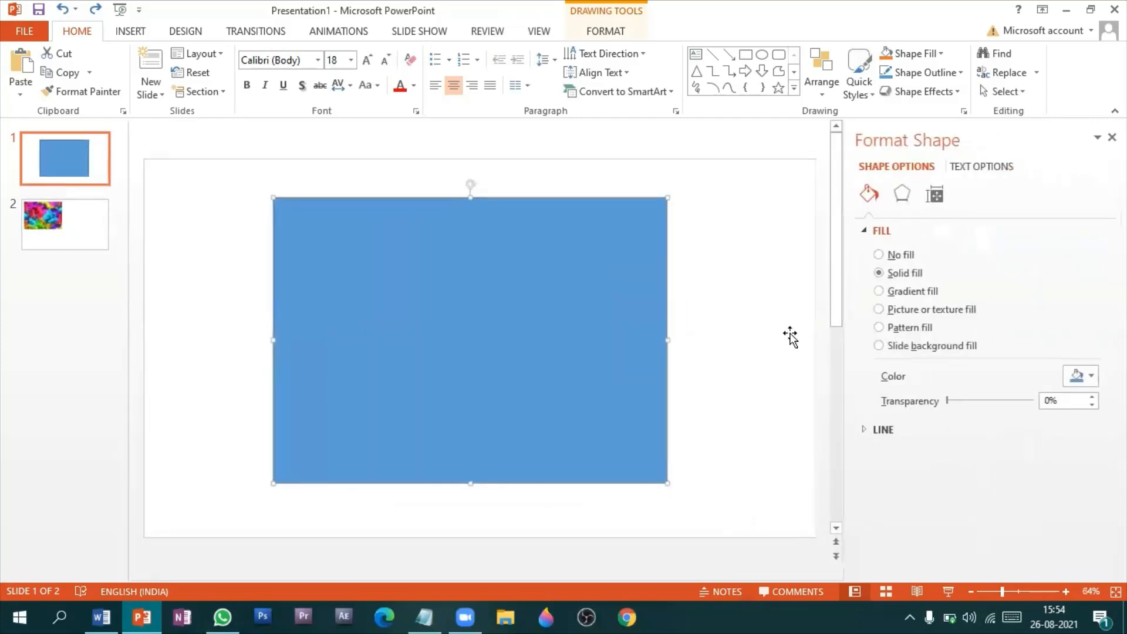
{"action": "left_click", "coordinate": [880, 231]}
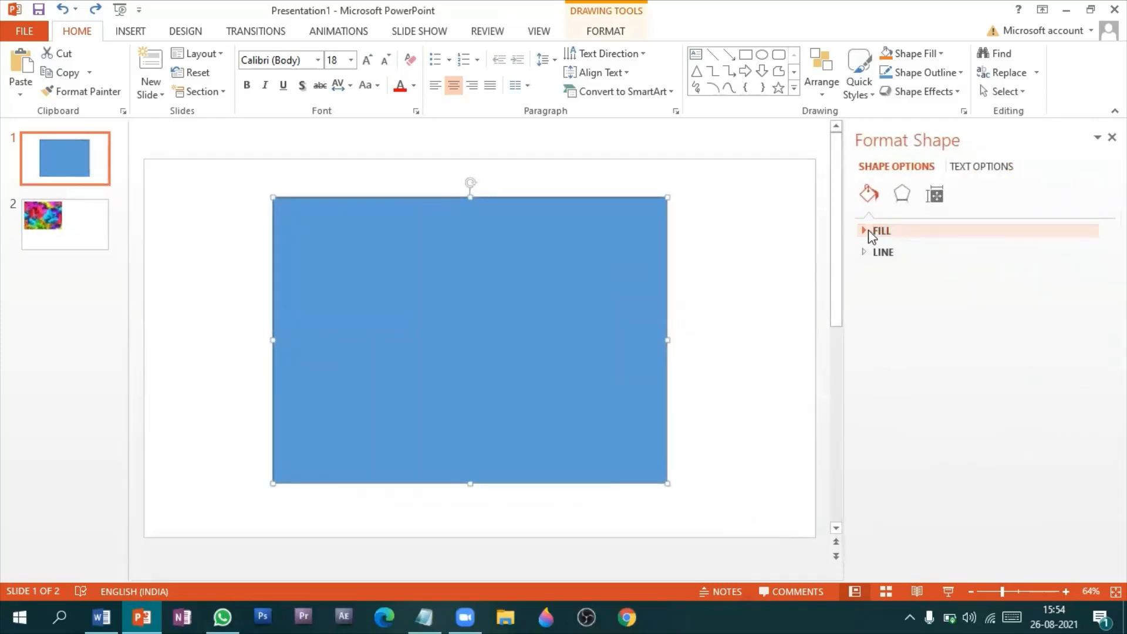
{"action": "left_click", "coordinate": [879, 230]}
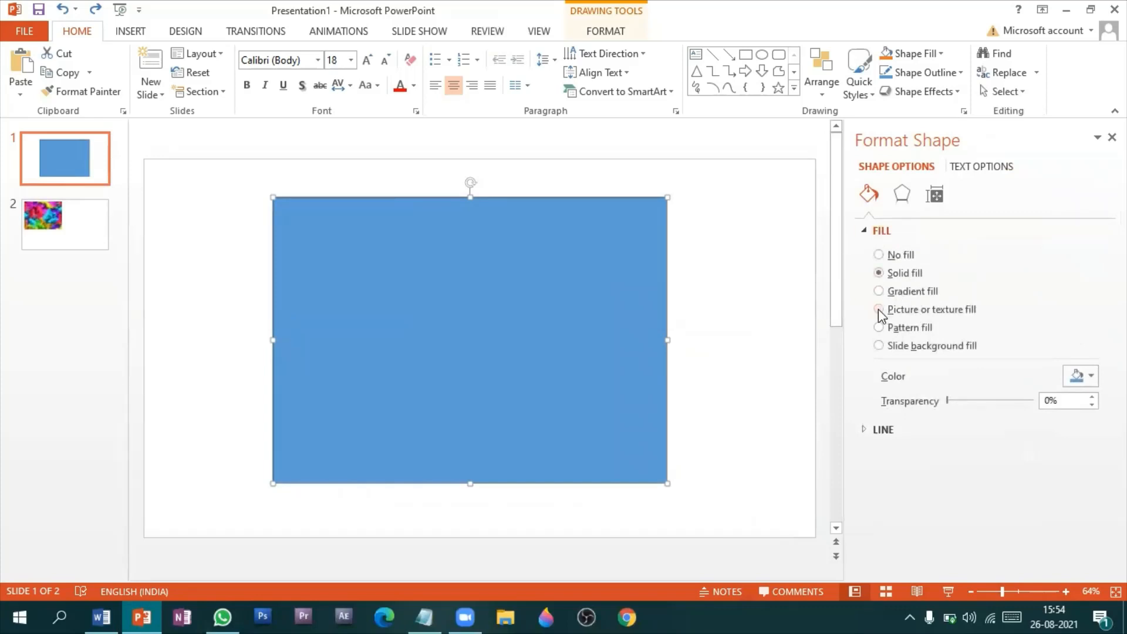
{"action": "left_click", "coordinate": [877, 309]}
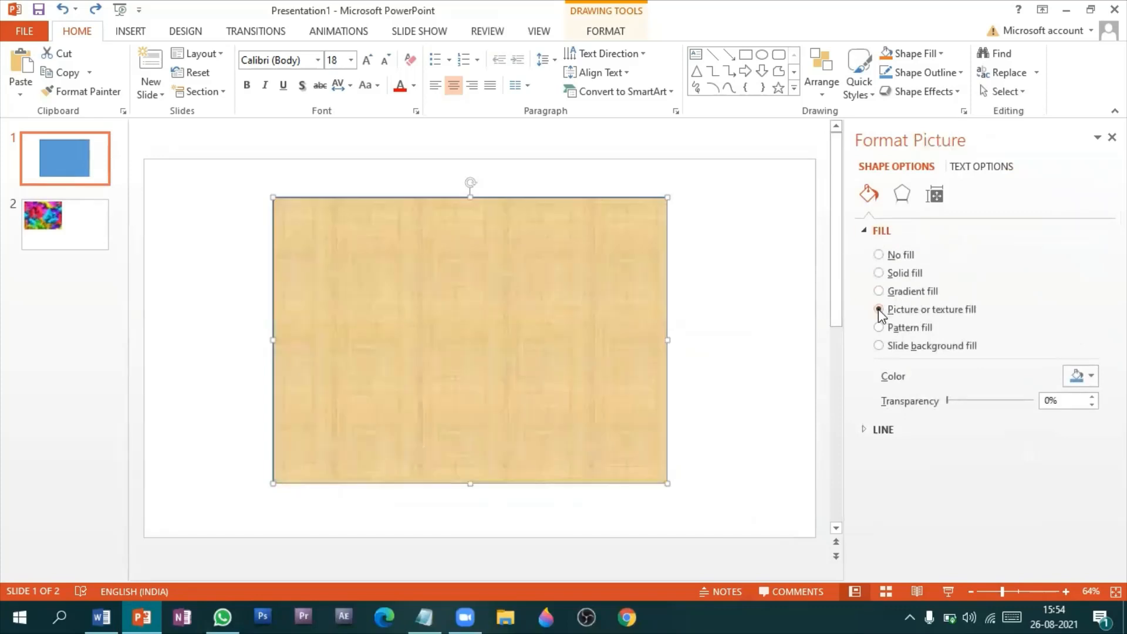
Fill the rectangle with the copied portrait photo from the clipboard
{"action": "left_click", "coordinate": [877, 309]}
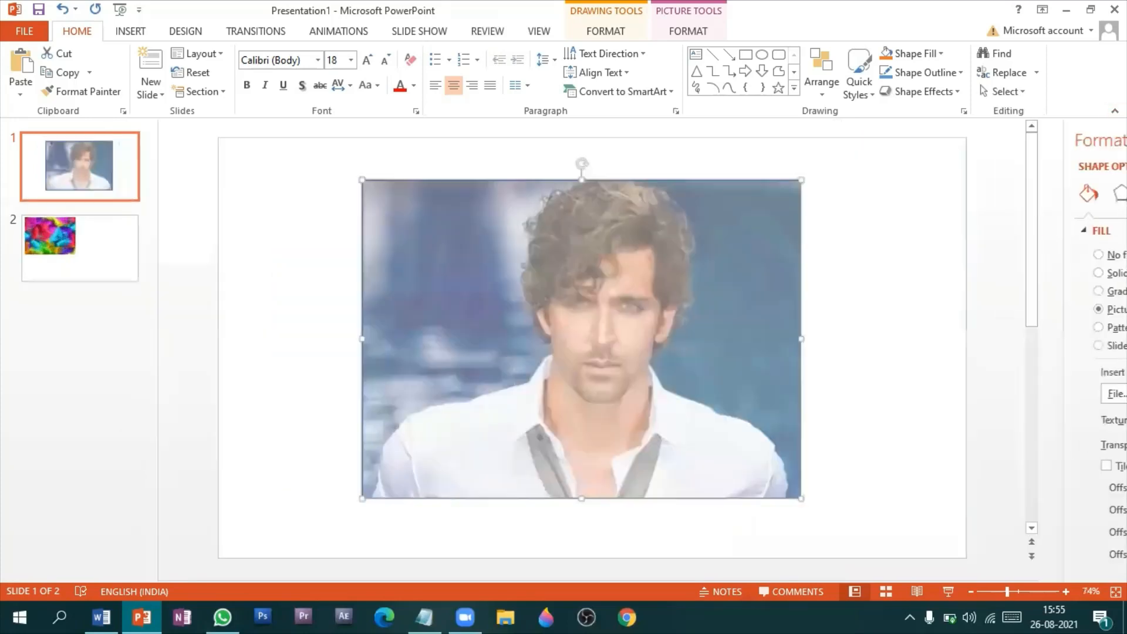
Paste the paint image onto slide 1 and select both stacked images
{"action": "left_click", "coordinate": [922, 318]}
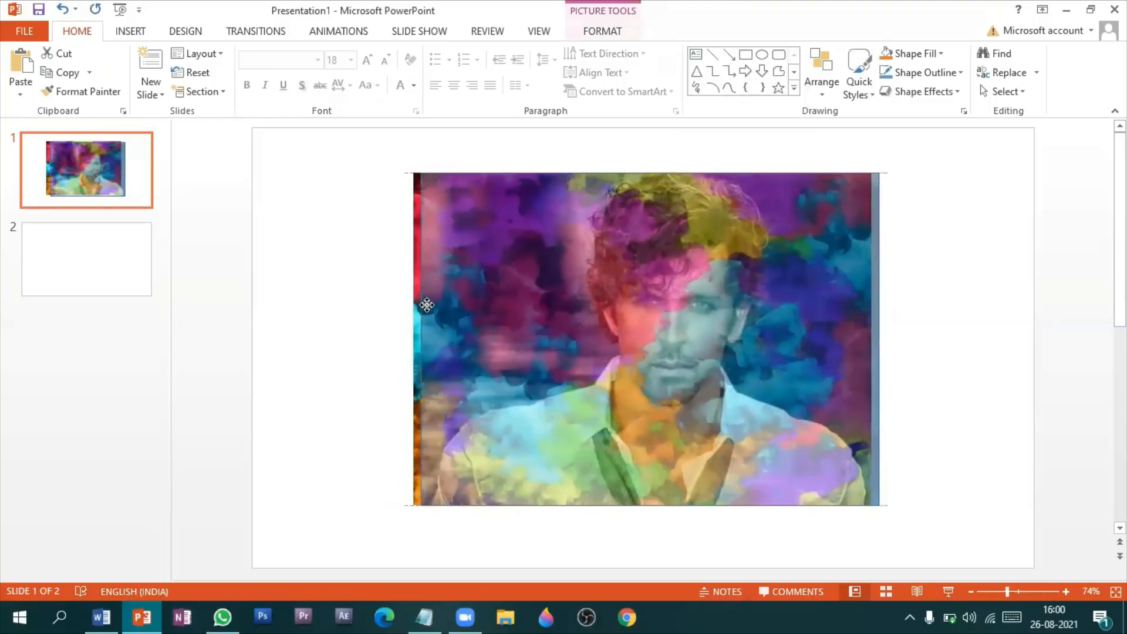
{"action": "left_click", "coordinate": [582, 284]}
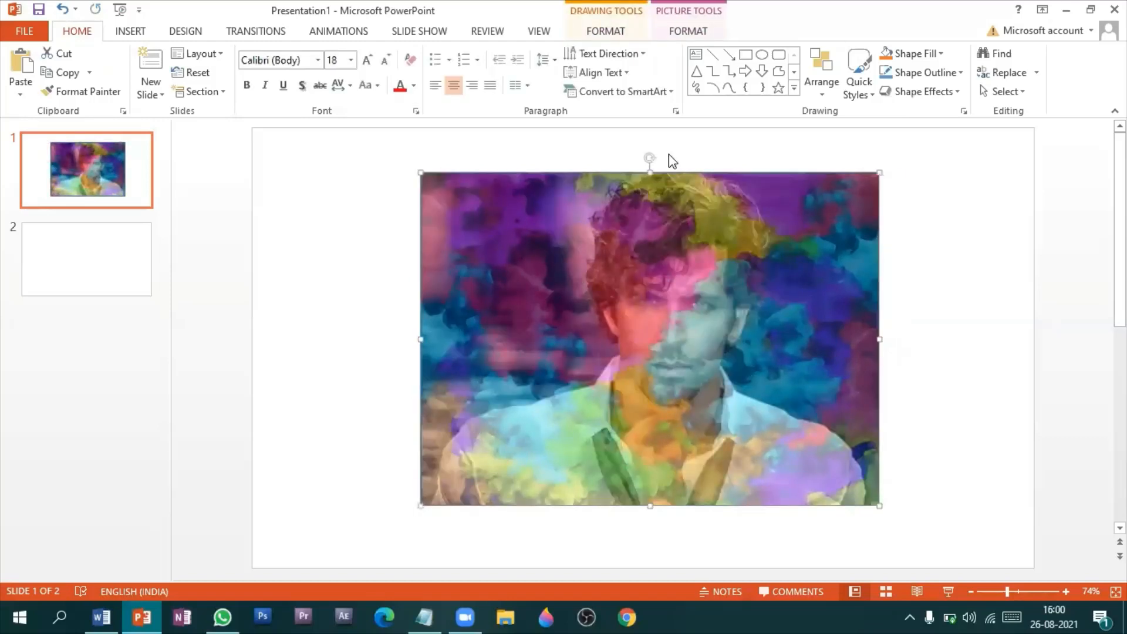
Apply 25 Point soft edges to the stacked images from Picture Effects
{"action": "left_click", "coordinate": [686, 32]}
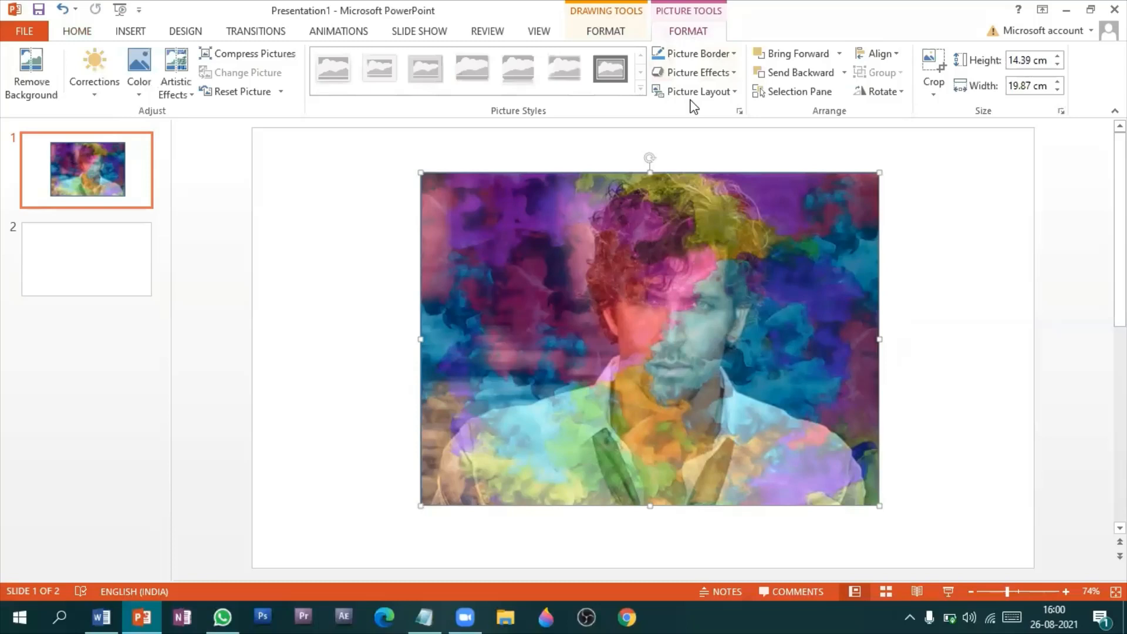
{"action": "left_click", "coordinate": [694, 71]}
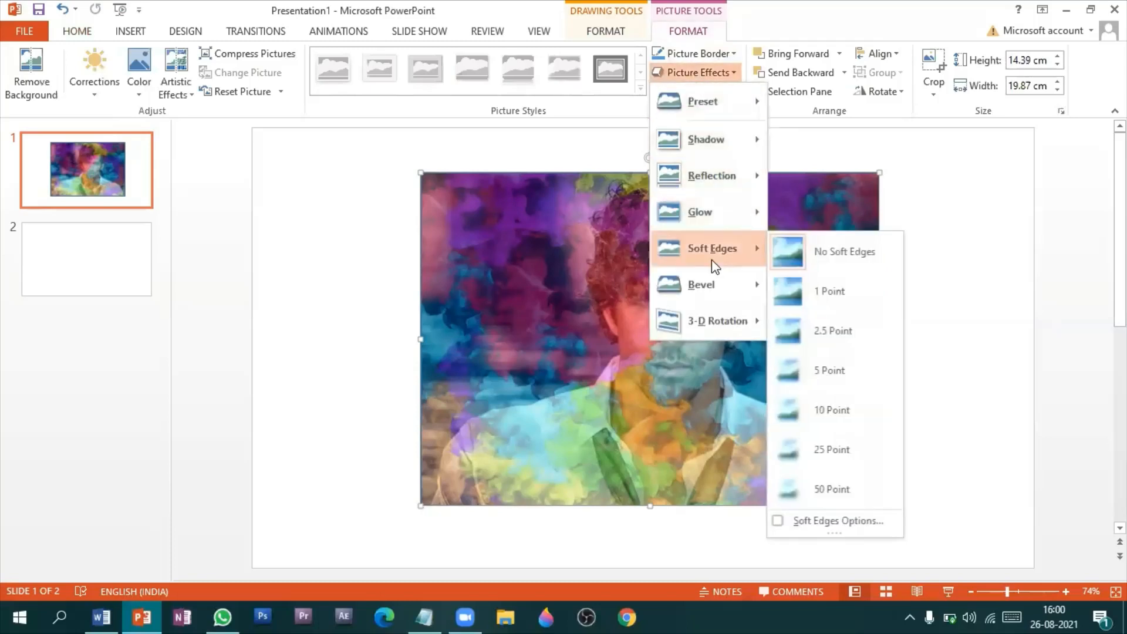
{"action": "mouse_move", "coordinate": [830, 449]}
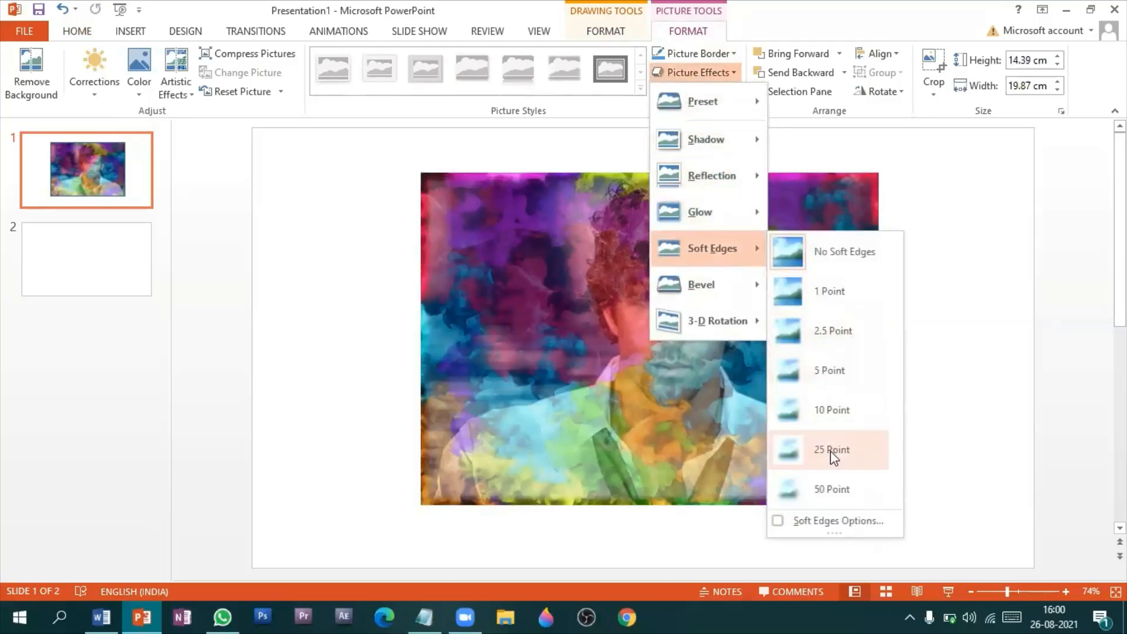
{"action": "left_click", "coordinate": [831, 449]}
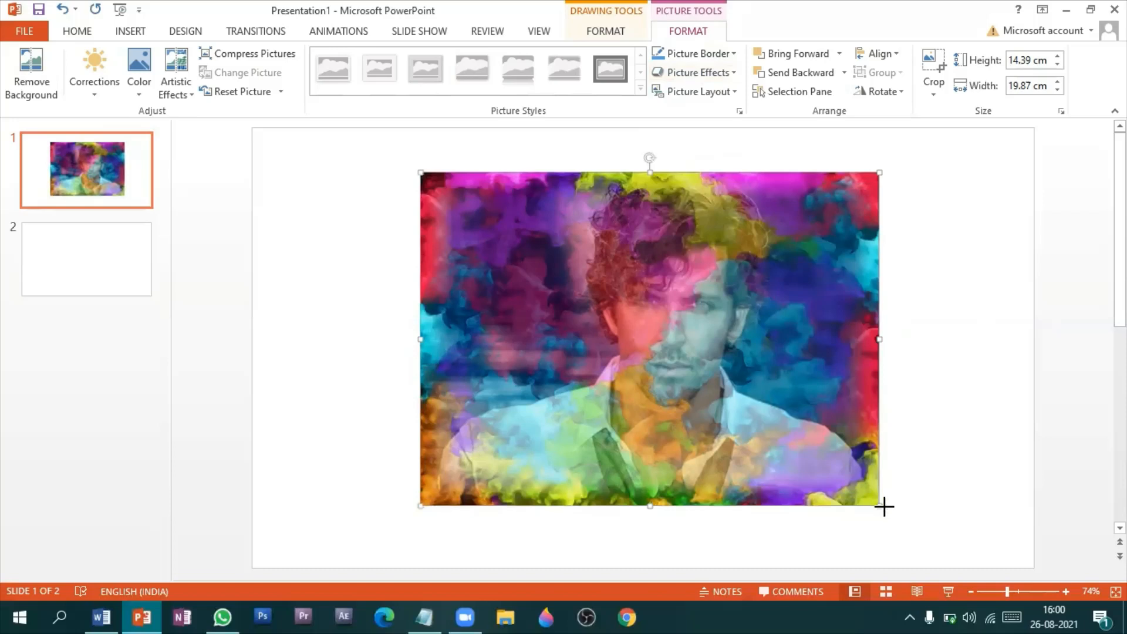